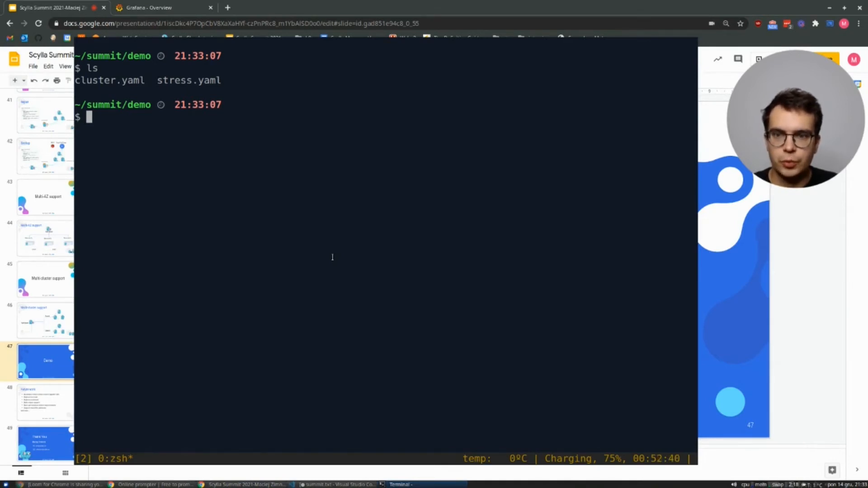
- Open cluster.yaml in vim with vi cluster.yaml
type("vi")
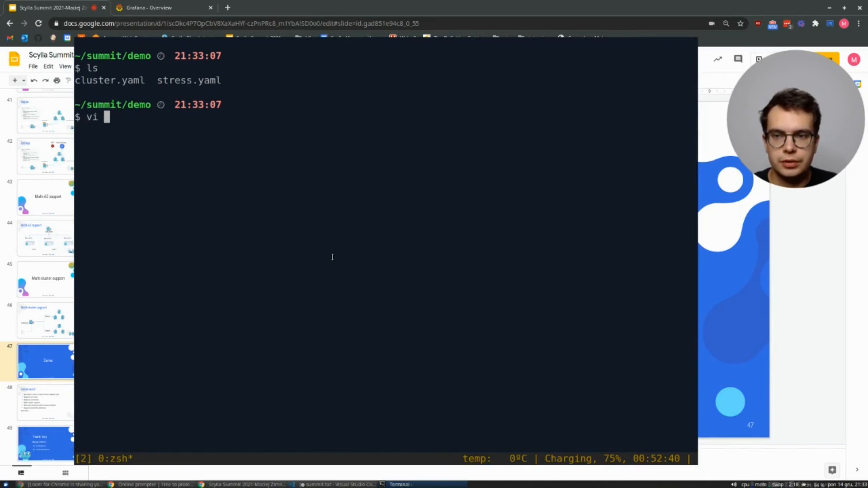
type("cluster.yaml")
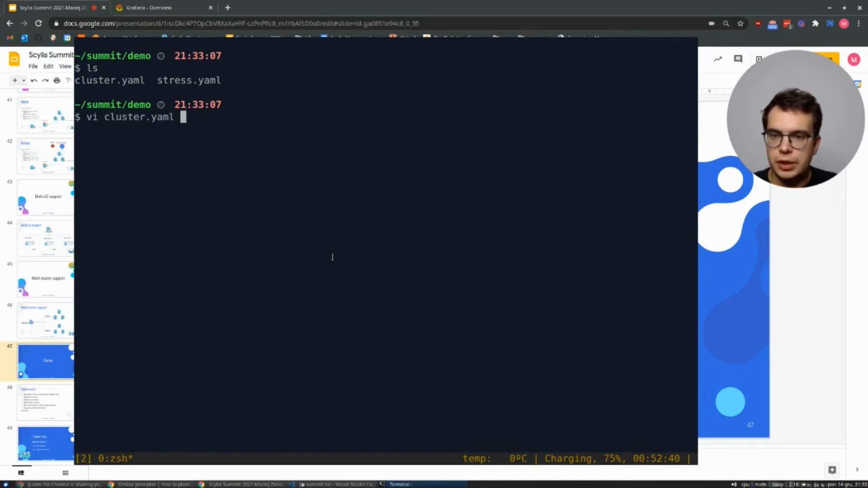
key("Return")
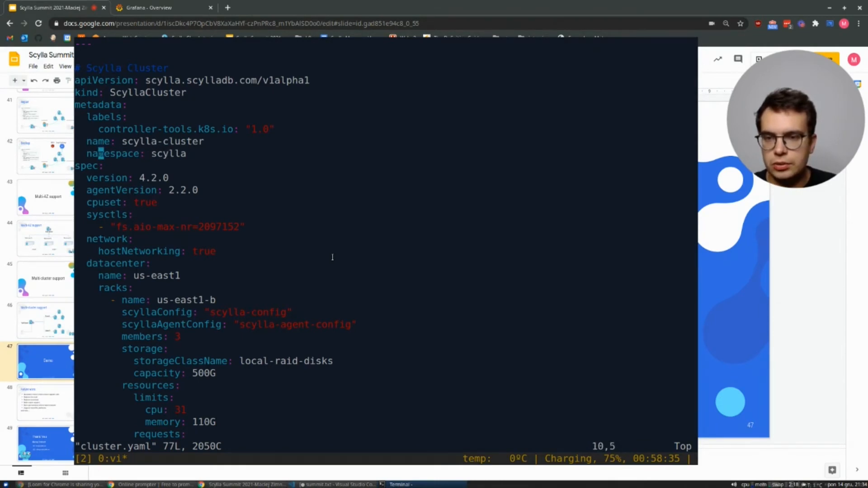
- Walk through the cluster metadata, first rack's members count and resource requests
key("j")
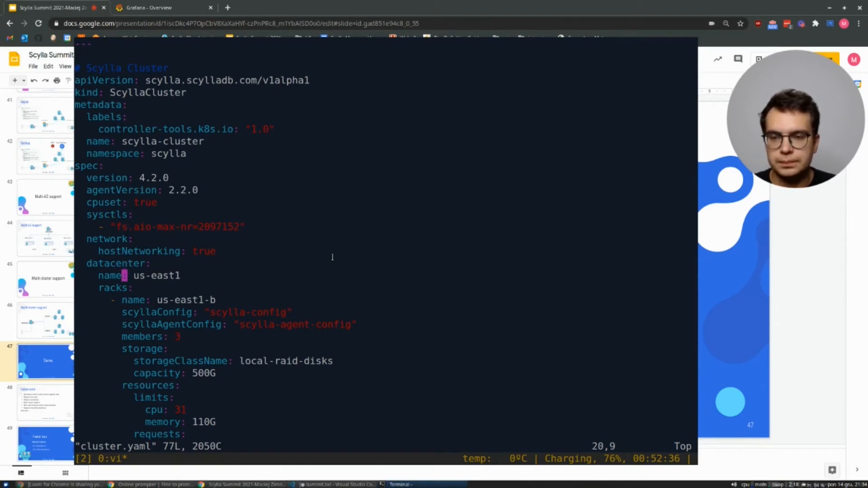
key("j")
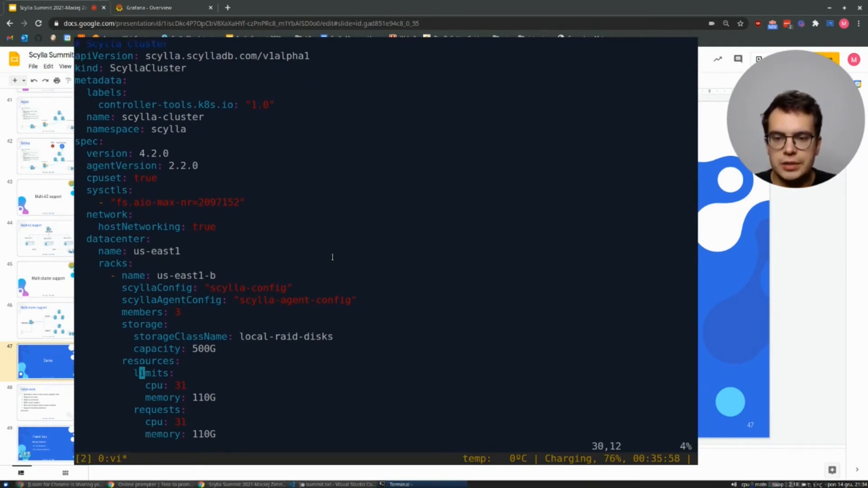
scroll("down", 3)
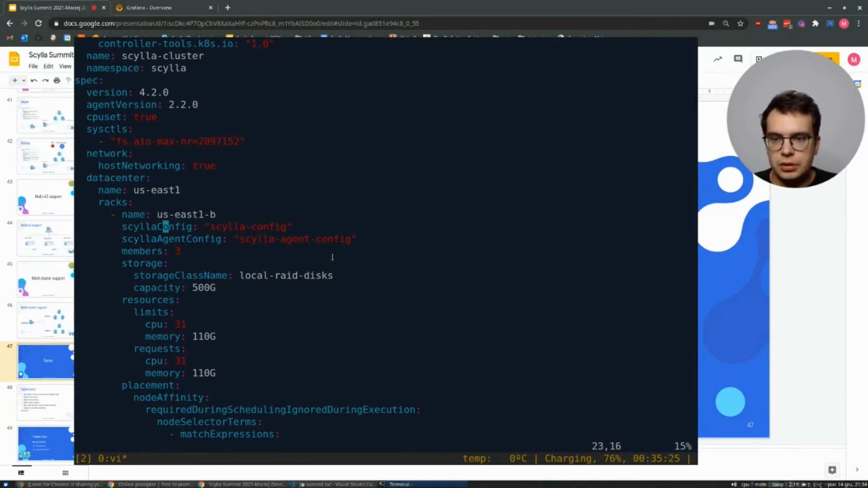
key("Right")
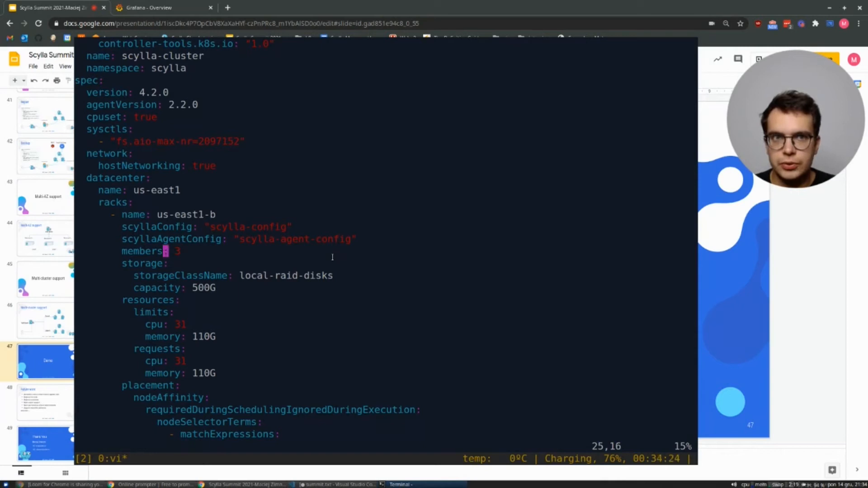
key("j")
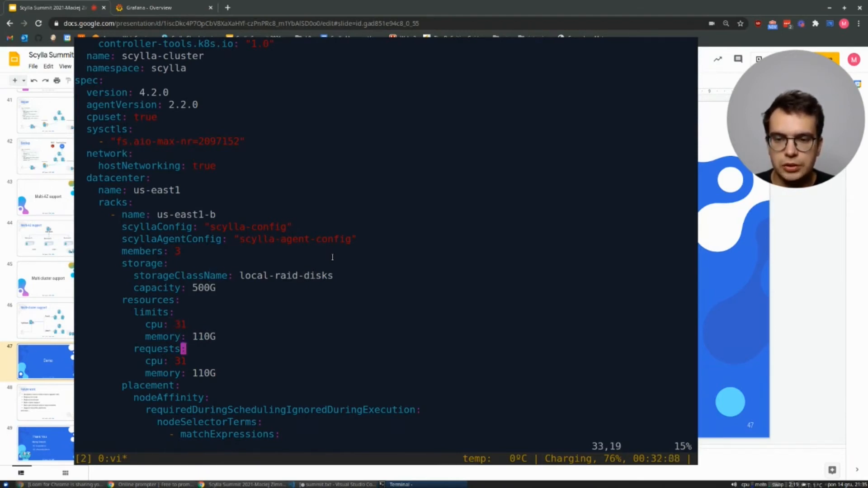
- Scroll past the us-east1-c rack definition, then save and exit vim with :wq
scroll("down", 3)
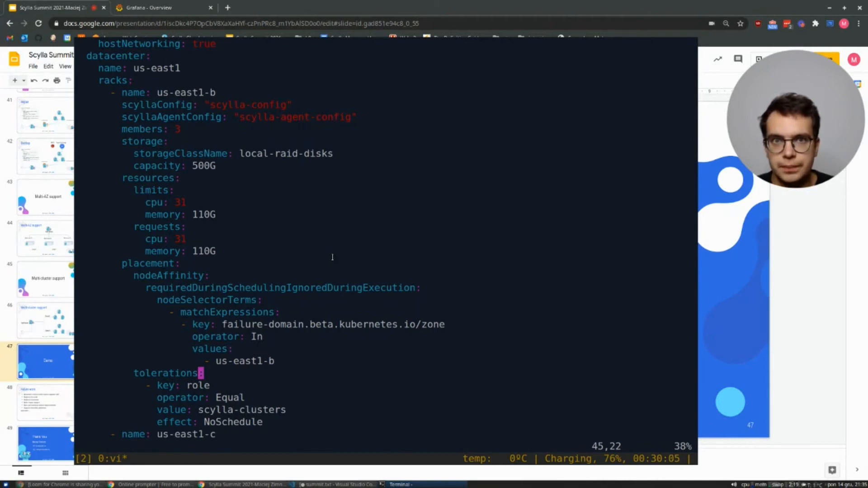
scroll("down", 3)
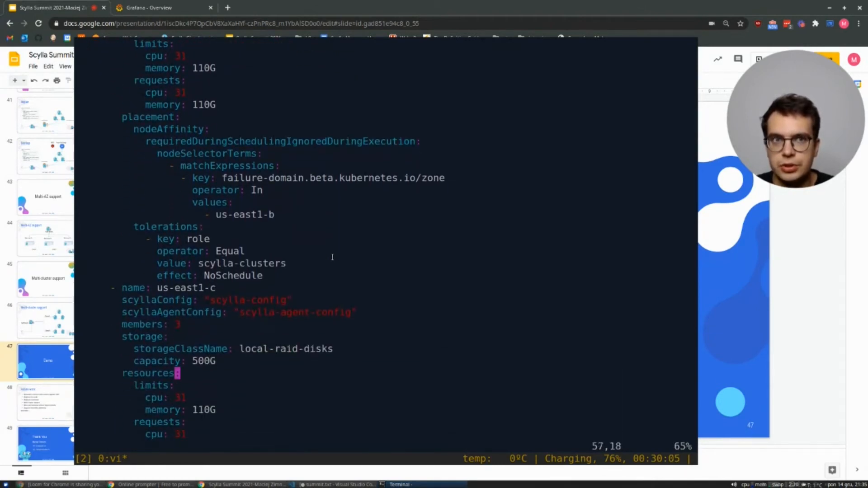
scroll("down", 3)
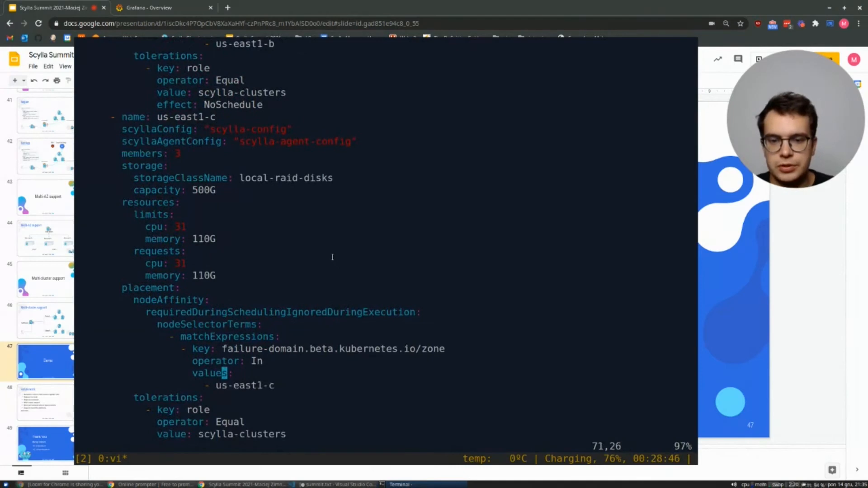
scroll("down", 3)
type(":wq")
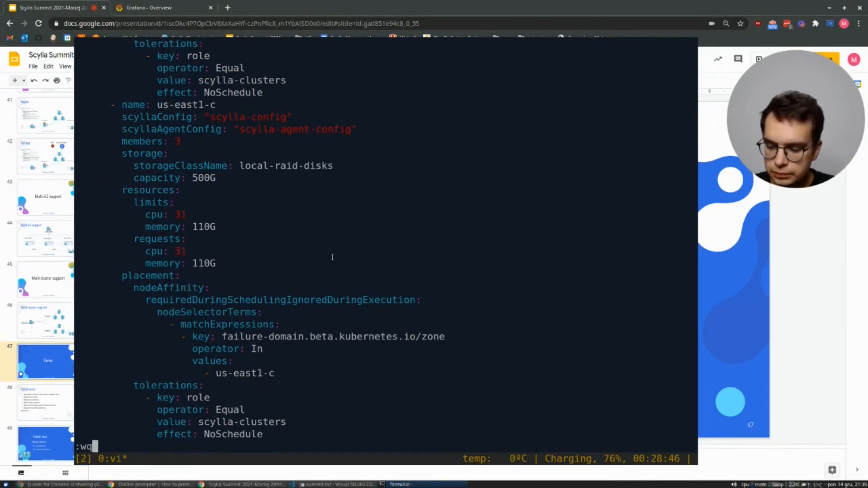
key("Return")
type("kubectl apply -")
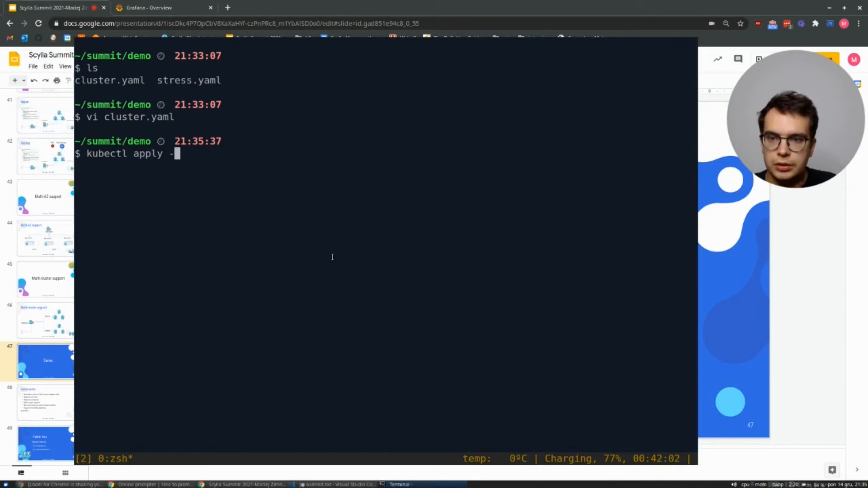
- Abandon the kubectl apply and list pods in the scylla namespace
type("f cluster.yaml")
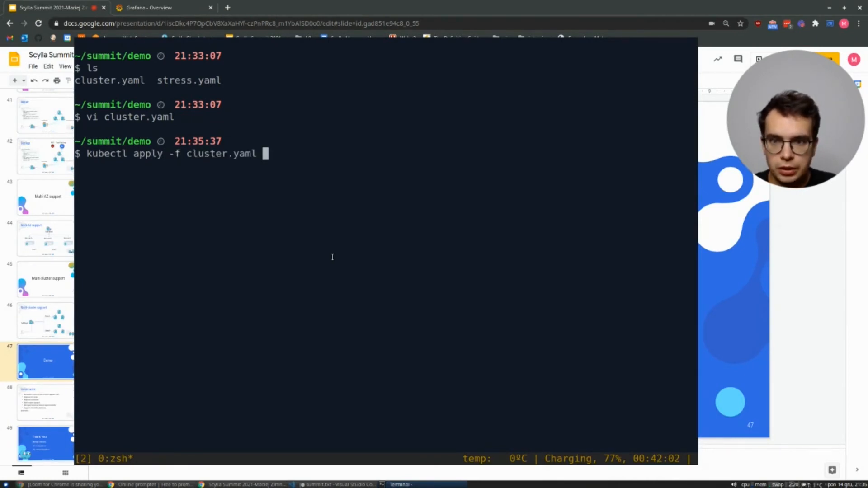
key("ctrl+c")
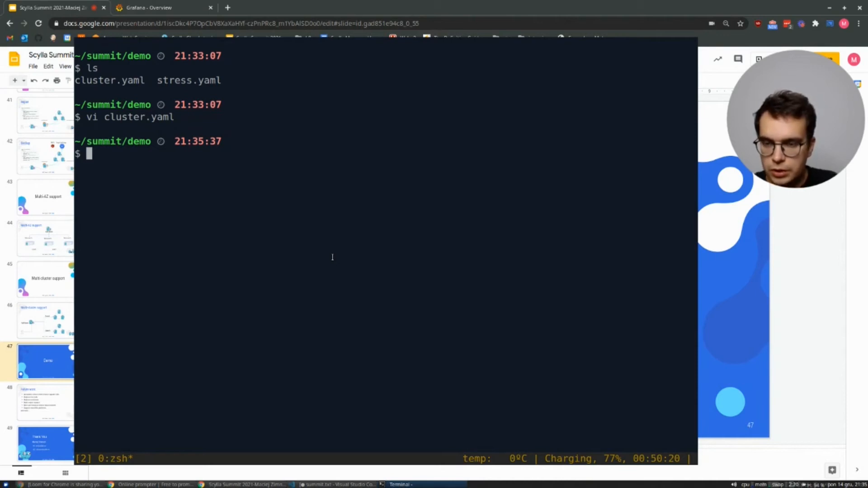
type("kubectl get")
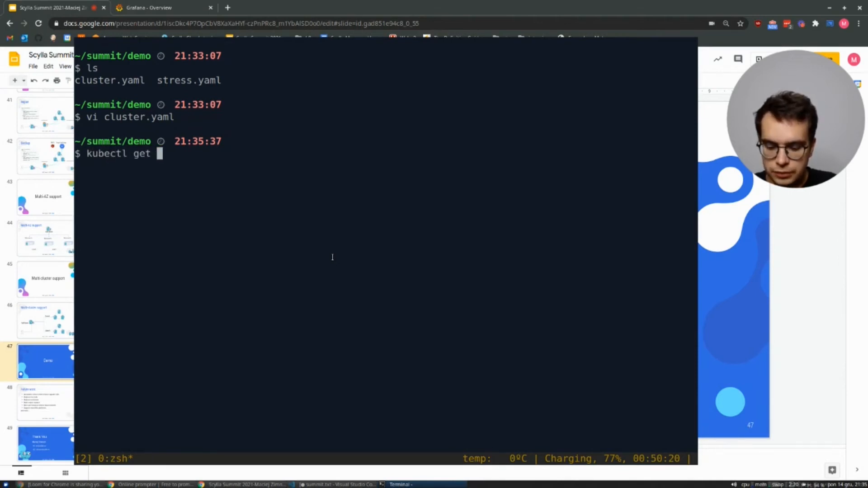
type("pod -n scyl")
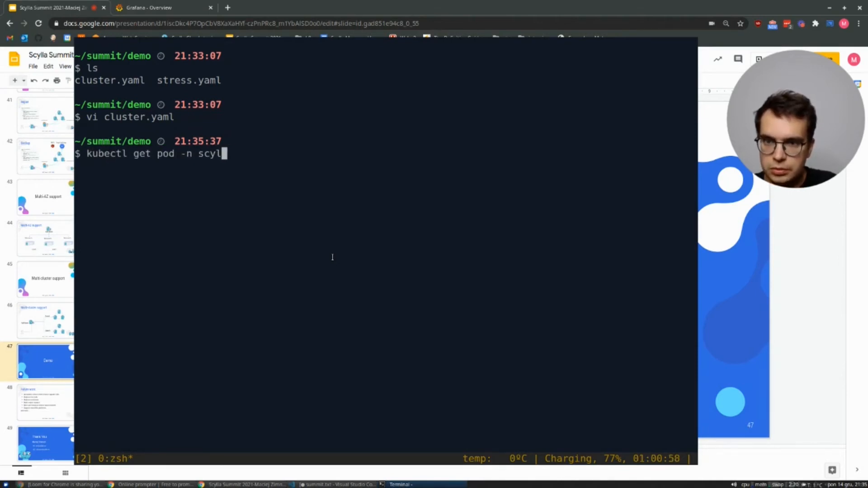
key("Return")
type("kubectl -n scylla exec -ti scylla-cluster-us-east1-us-east1-b-0 -c scylla -- nodetool status")
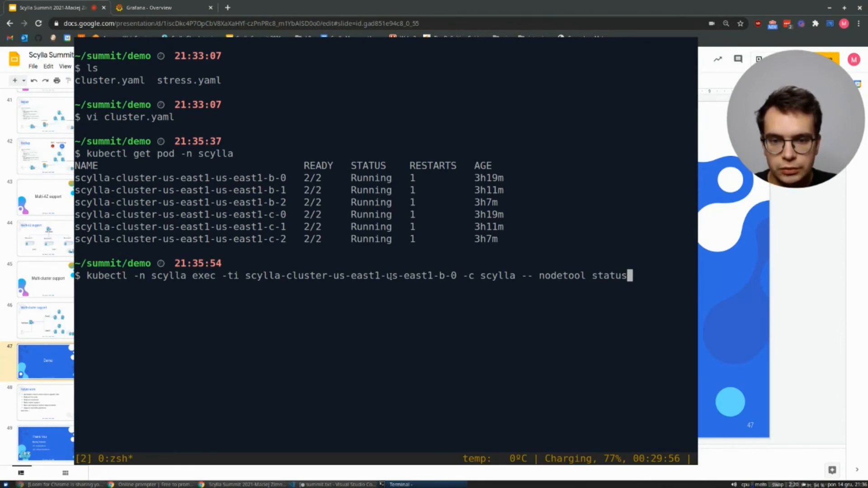
key("Return")
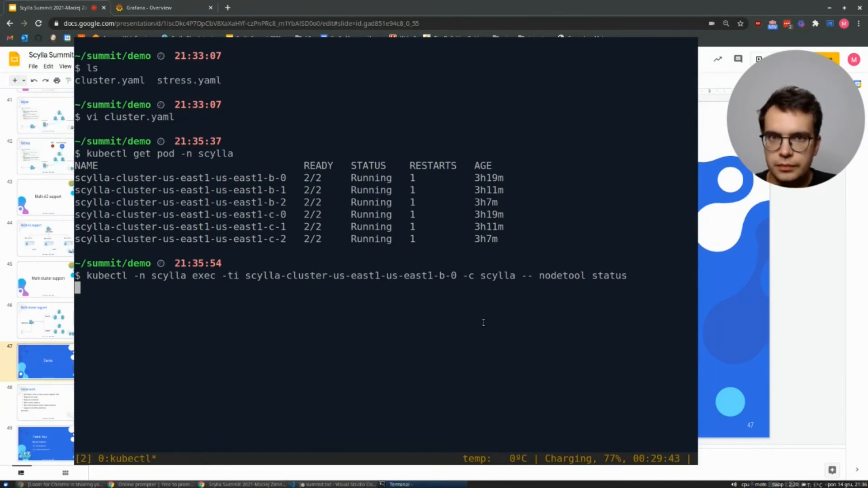
- Run nodetool status on pod us-east1-b-0 to confirm six Up/Normal nodes
key("Return")
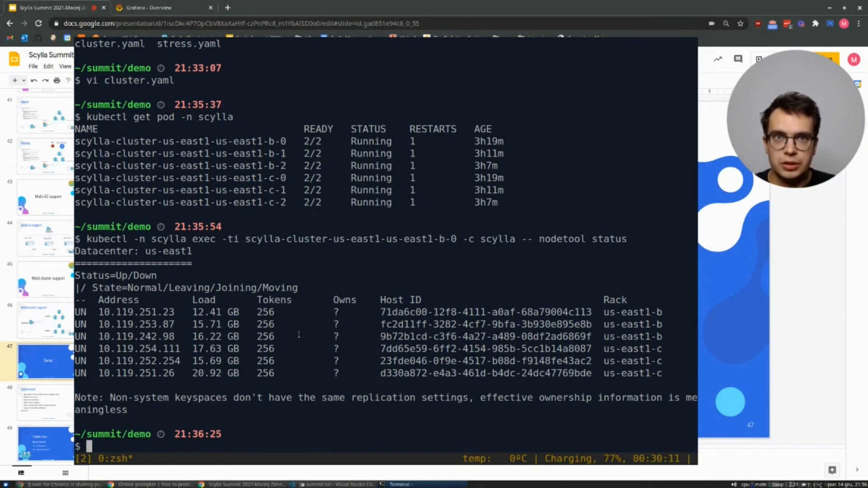
type("vi")
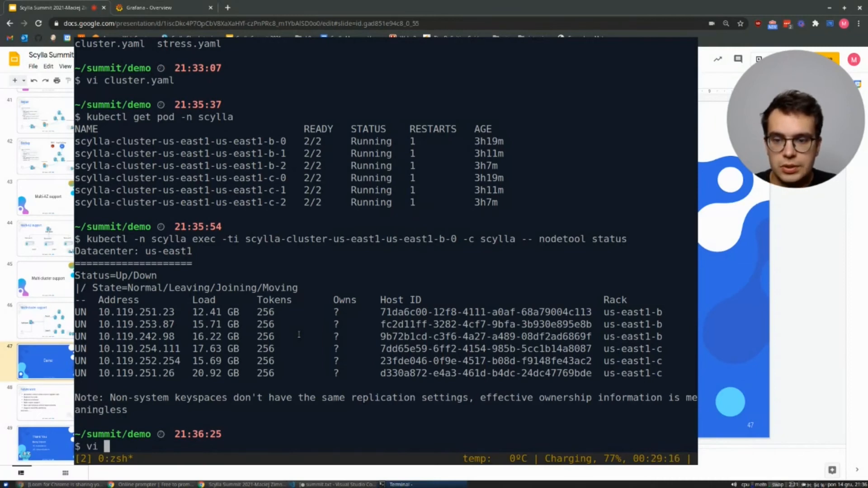
- Review the cassandra-stress-0 Job manifest in stress.yaml and quit vim without saving
type("stress.yaml")
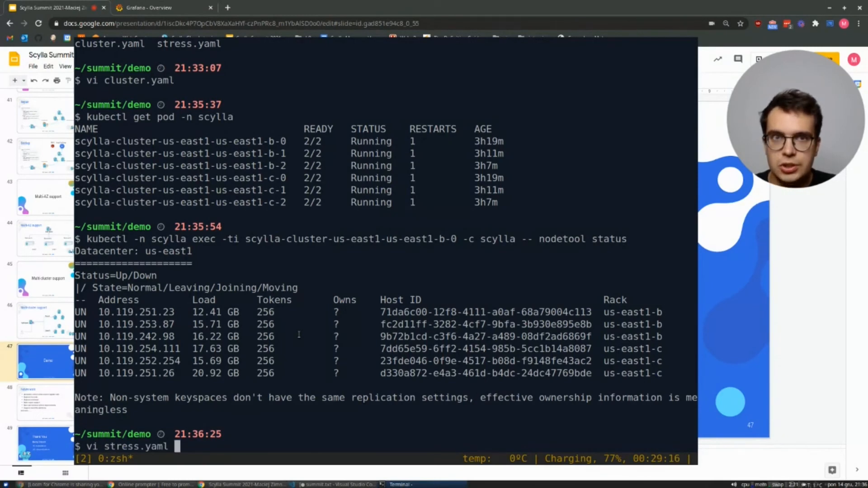
key("Return")
type(":q")
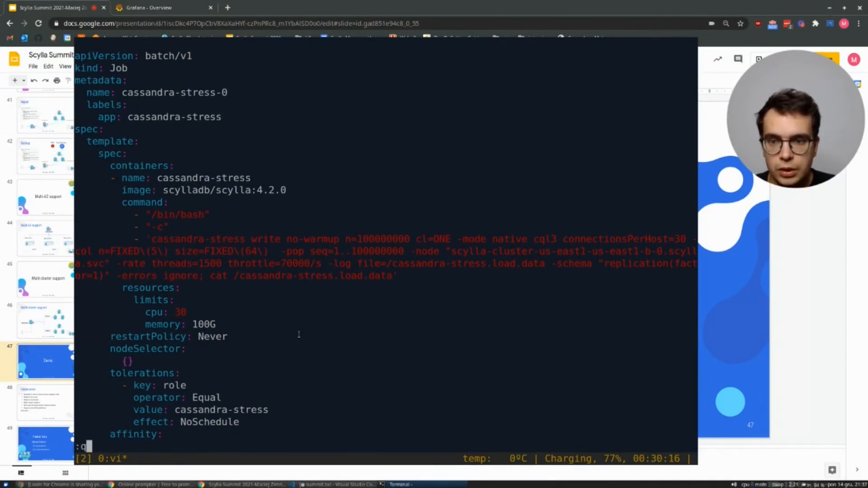
key("Return")
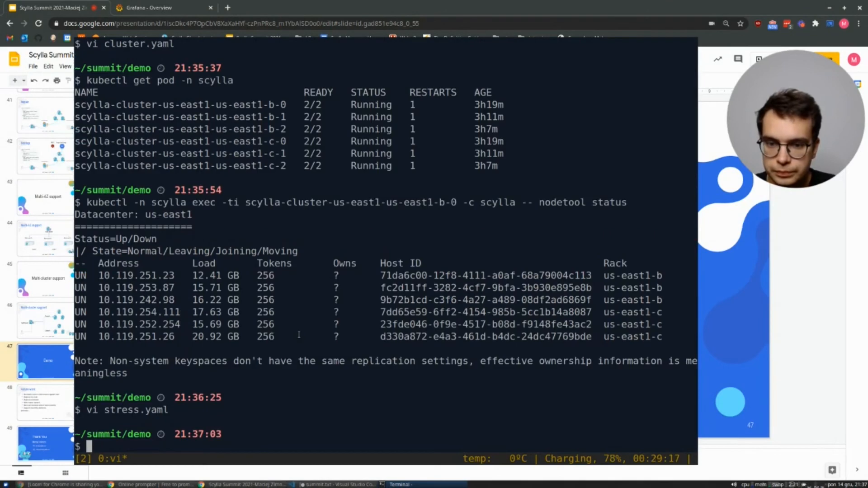
- Apply stress.yaml and list jobs cassandra-stress-0 and cassandra-stress-1 at 0/1 completions
type("kubectl appl")
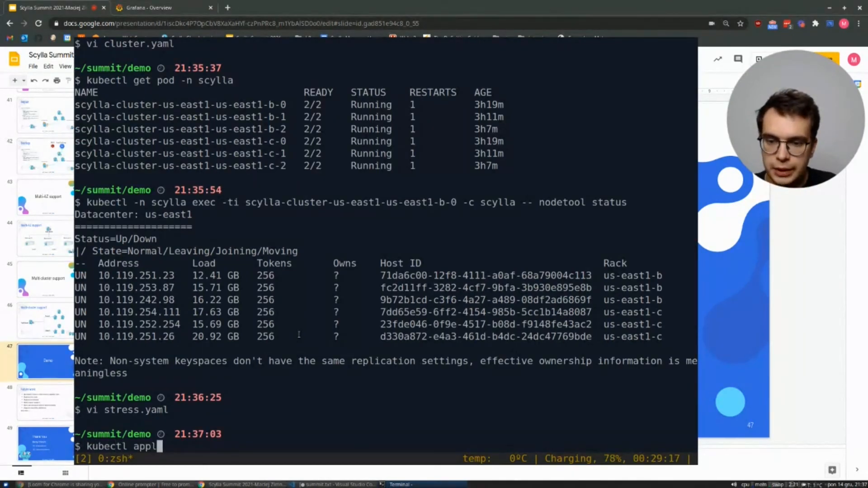
type("y -f stress.yaml")
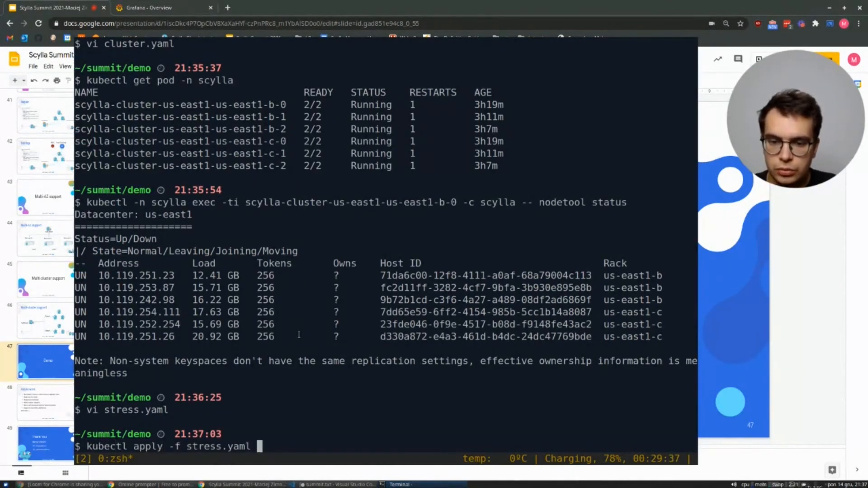
key("Return")
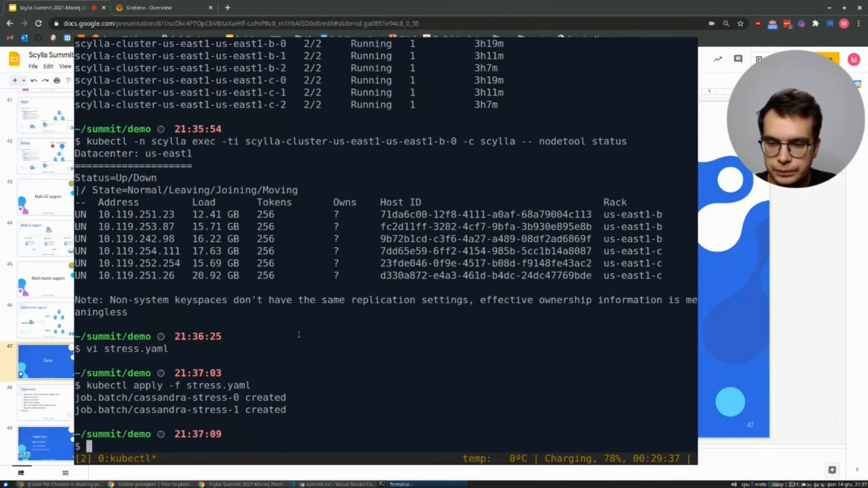
type("u")
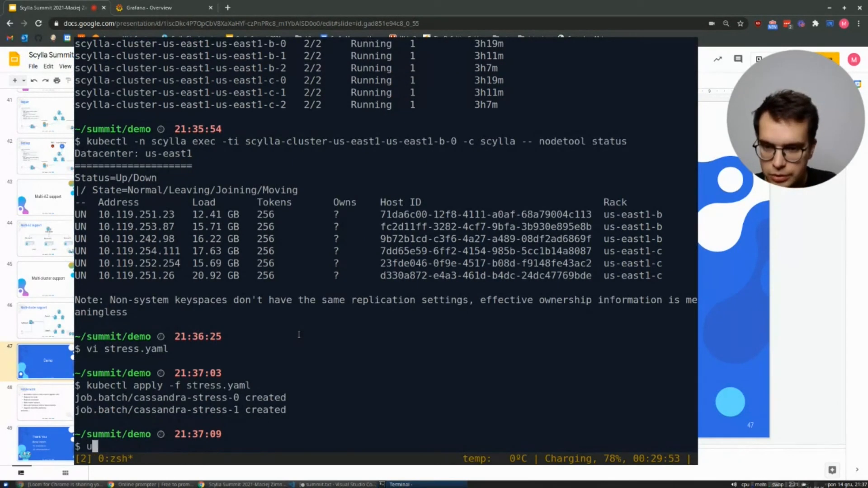
type("kubectl get")
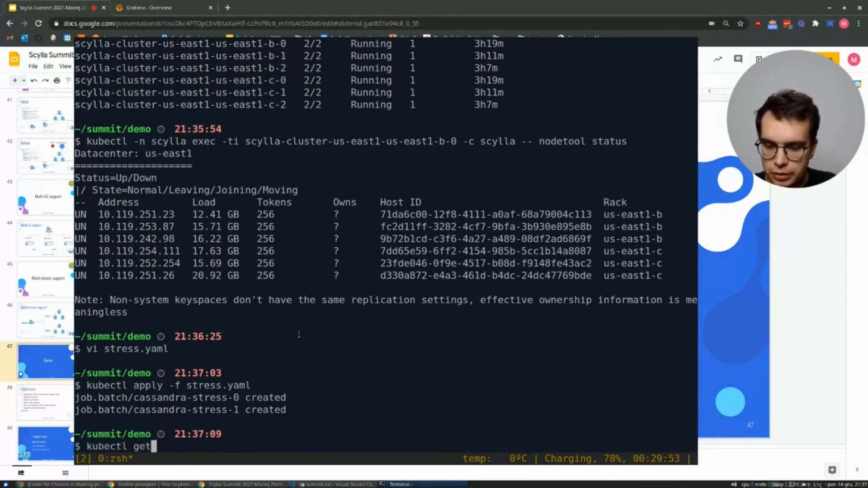
type("job")
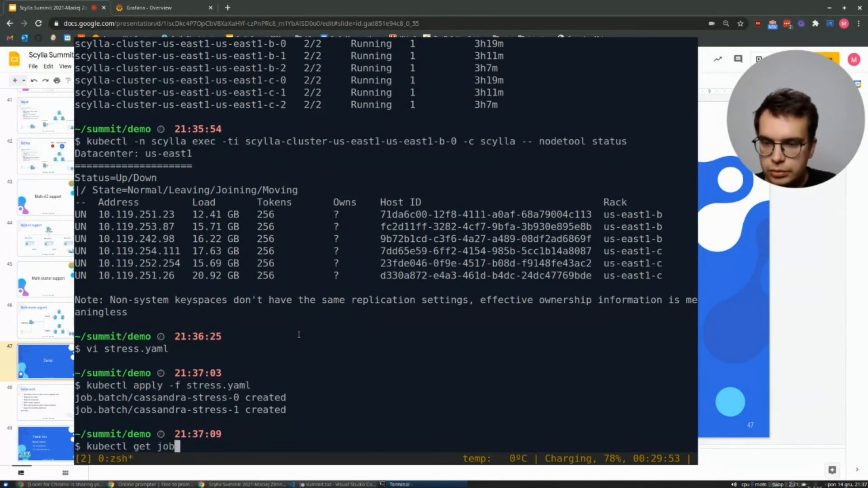
key("Return")
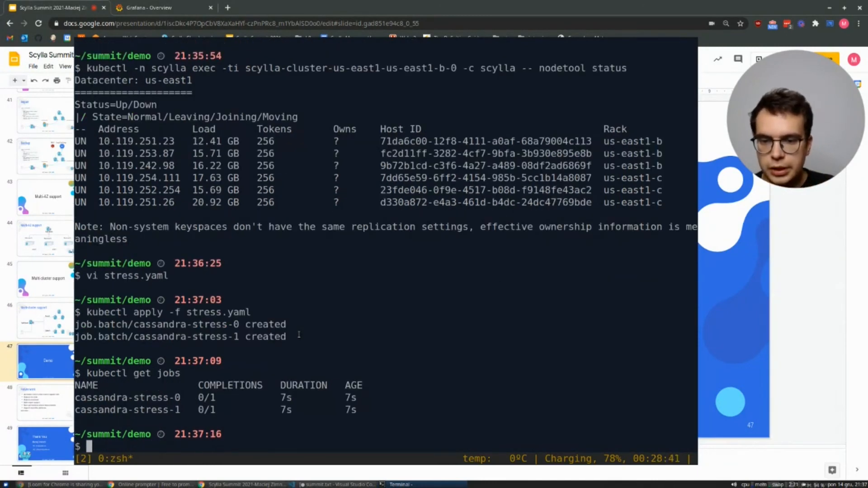
mouse_move(305, 440)
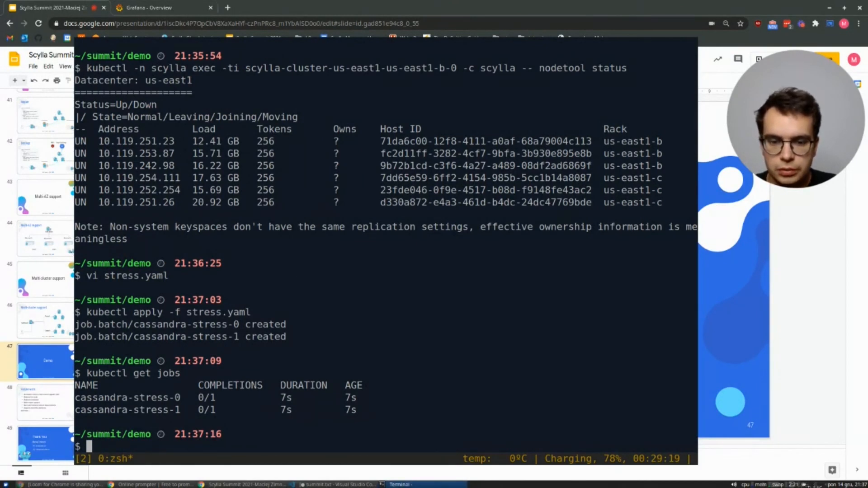
- Check Grafana's Requests Served (~25K ops) and Load graphs, then return to the terminal
left_click(160, 7)
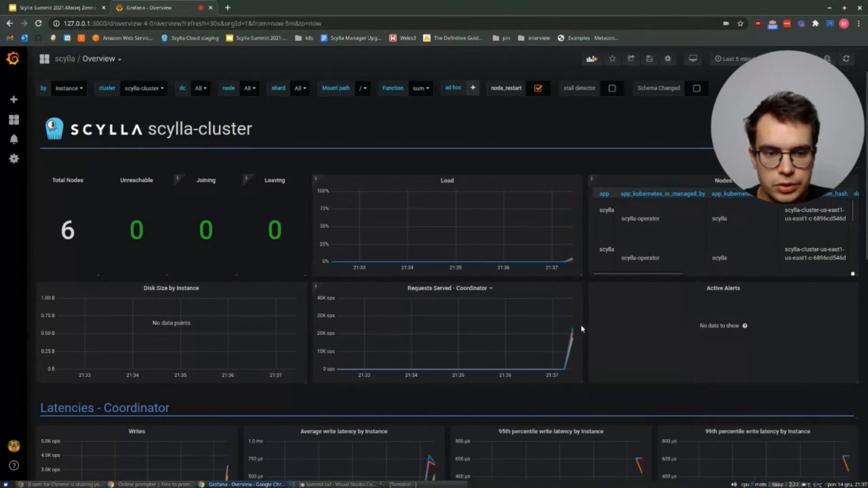
mouse_move(575, 327)
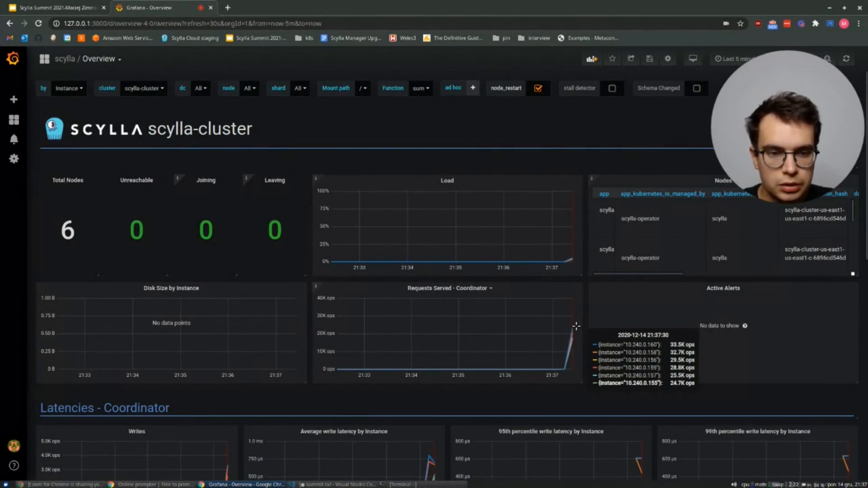
mouse_move(579, 327)
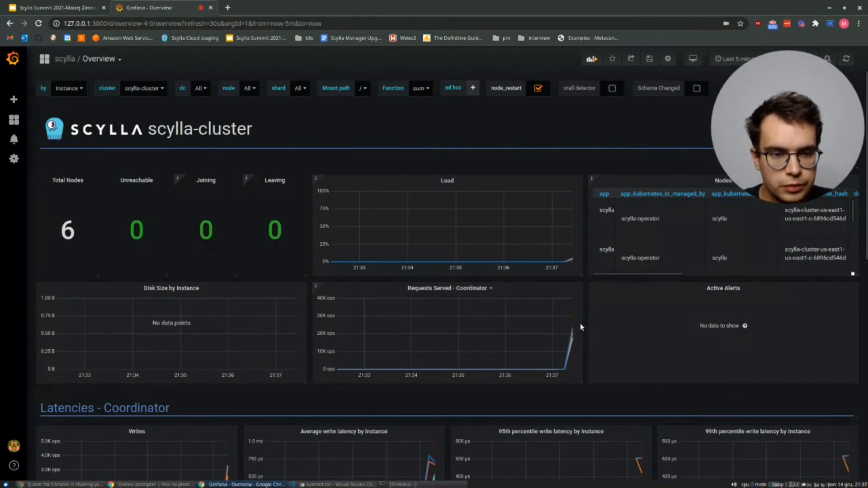
mouse_move(570, 324)
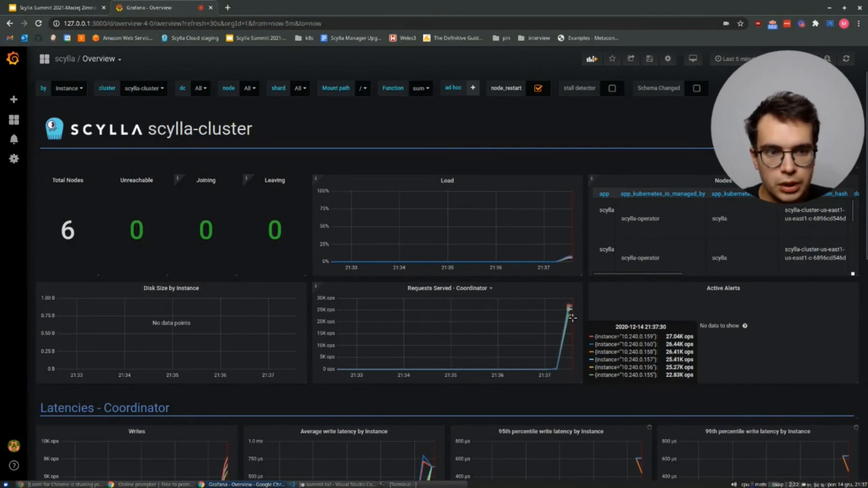
mouse_move(576, 247)
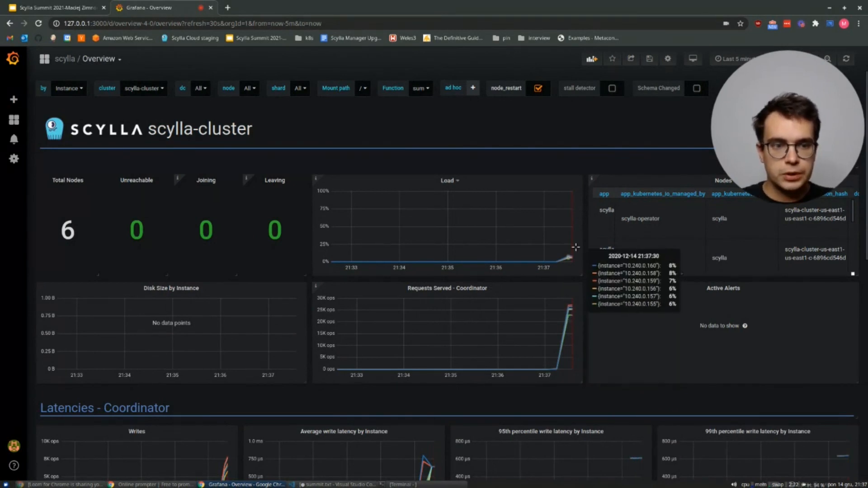
mouse_move(454, 335)
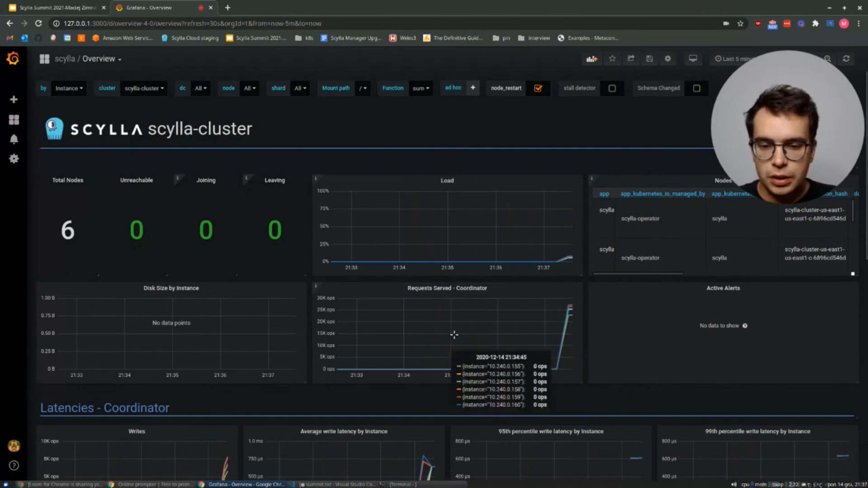
left_click(400, 485)
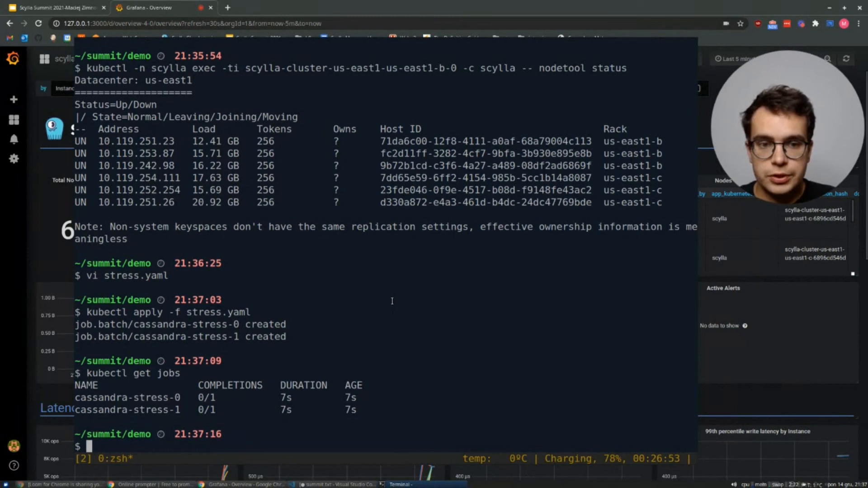
- Run kubectl -n scylla edit ScyllaCluster to live-edit the scylla-cluster resource
type("ku")
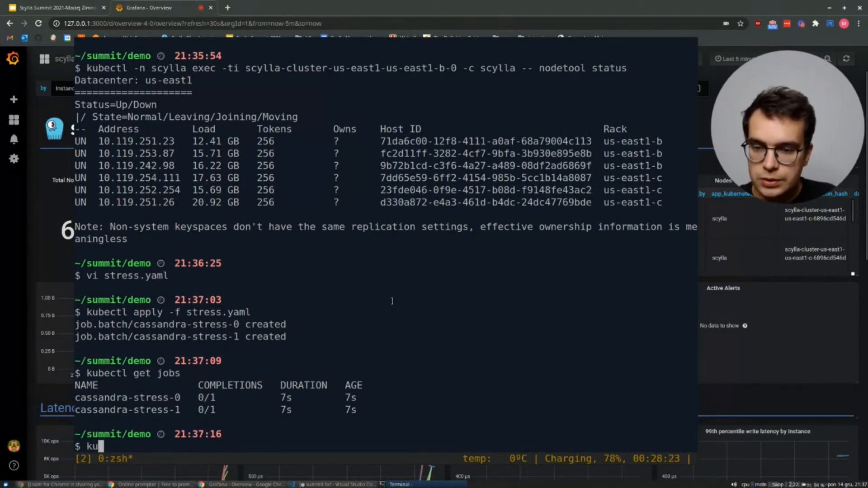
type("bectl -")
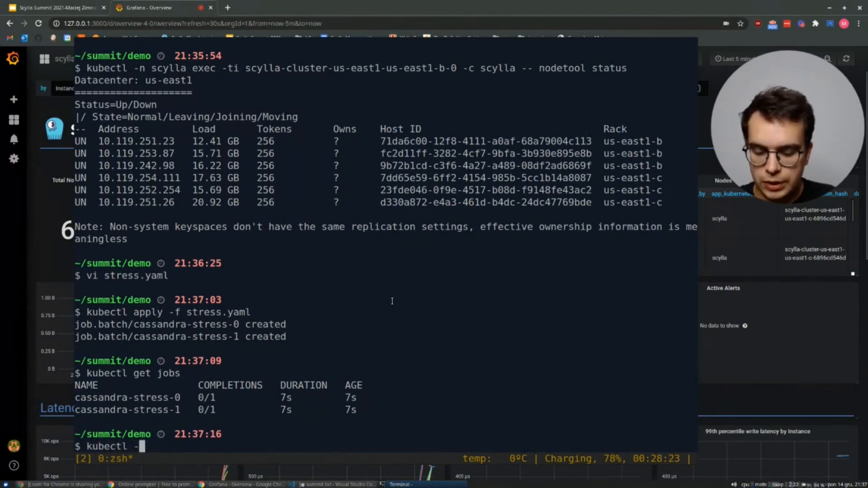
type("n scylla S")
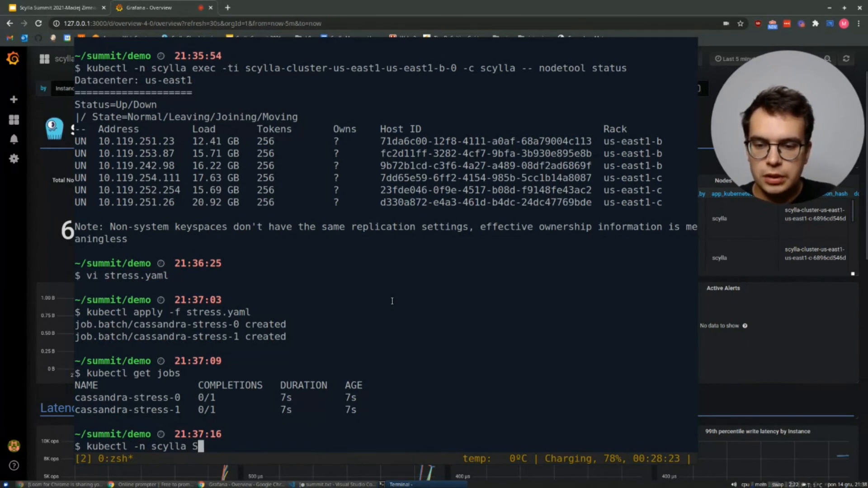
type("edit")
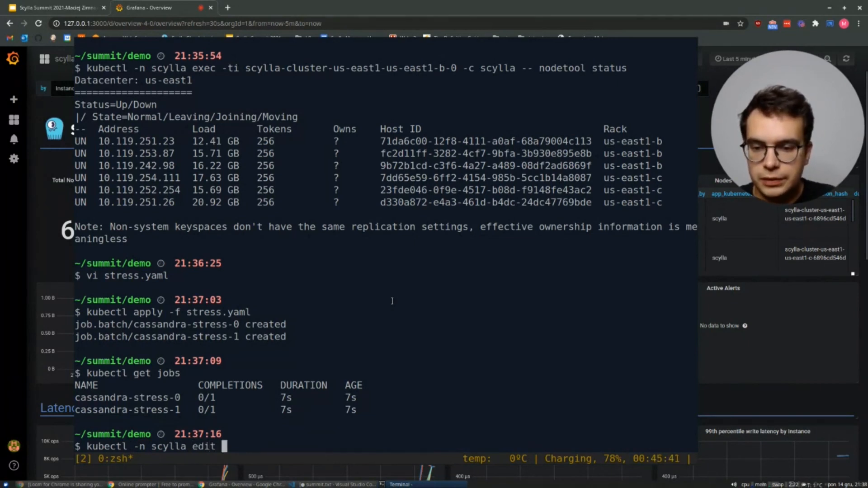
type("Scylla")
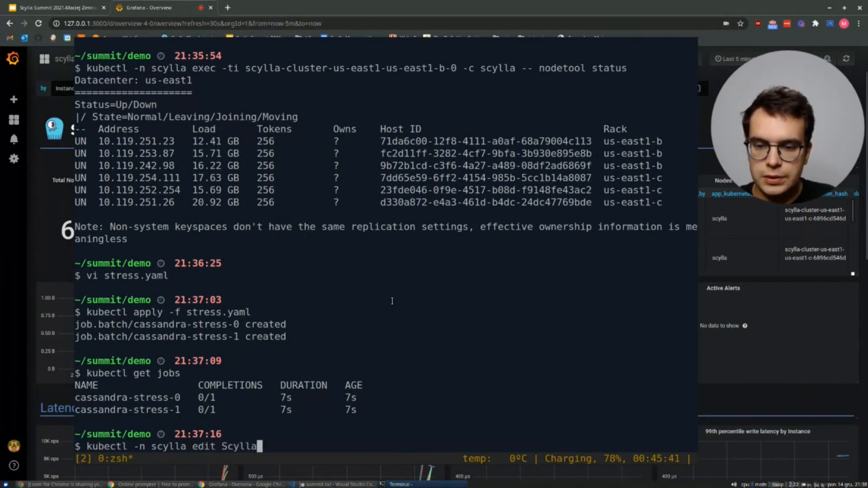
key("Return")
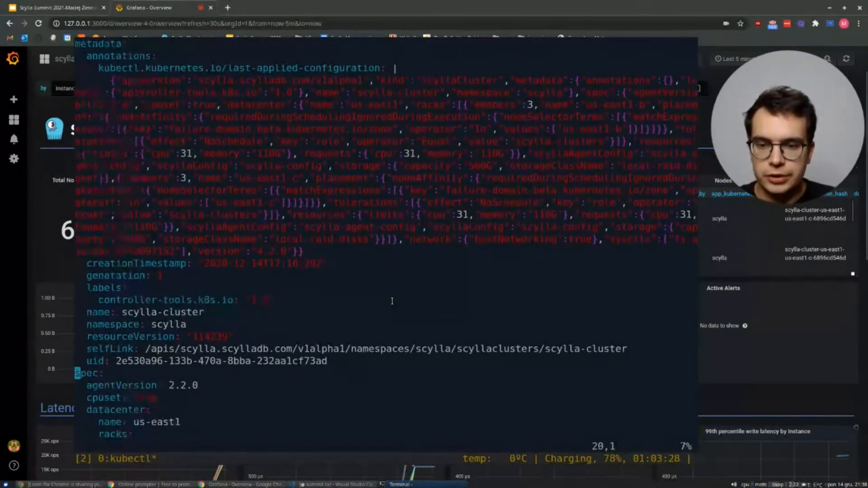
- Set us-east1-b rack members from 3 to 6 and save the spec
scroll("down", 3)
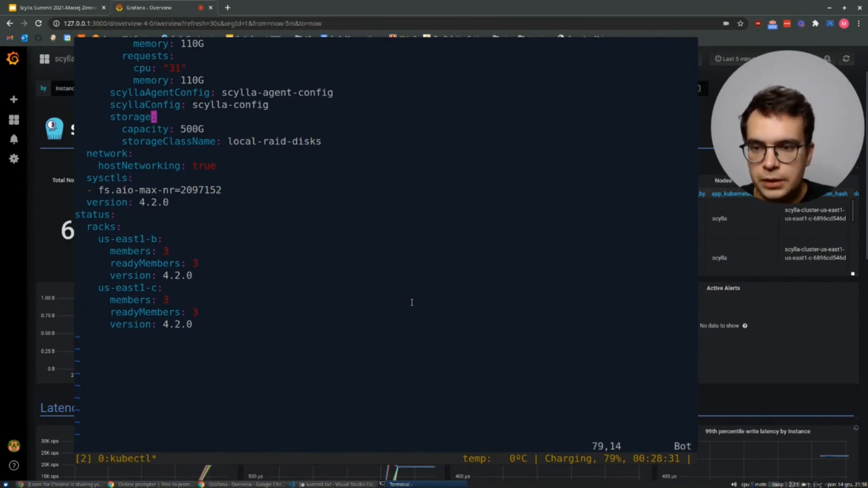
scroll("up", 3)
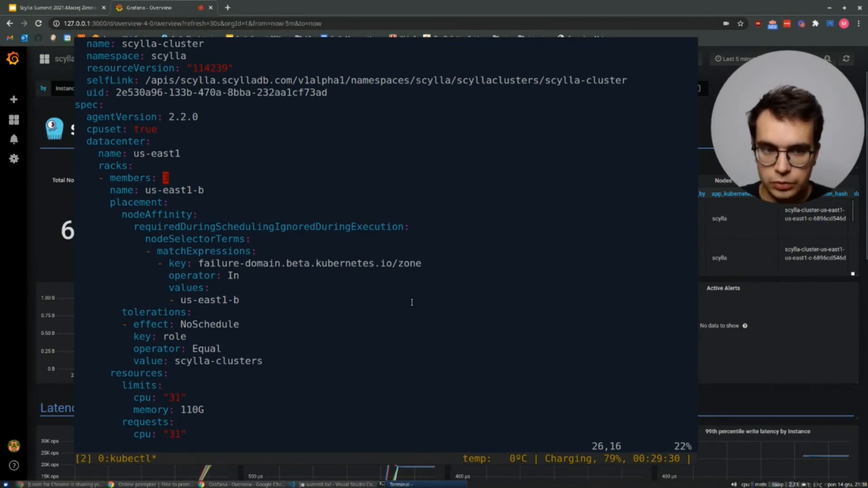
key("i")
type("6")
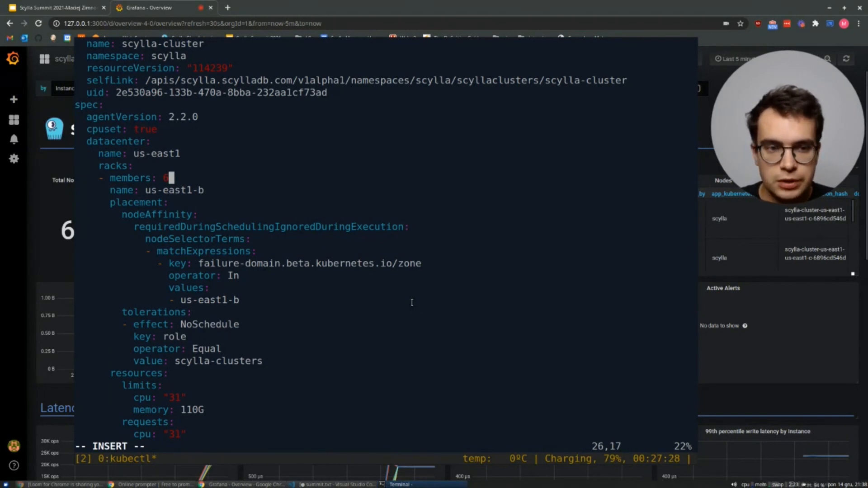
key("Escape")
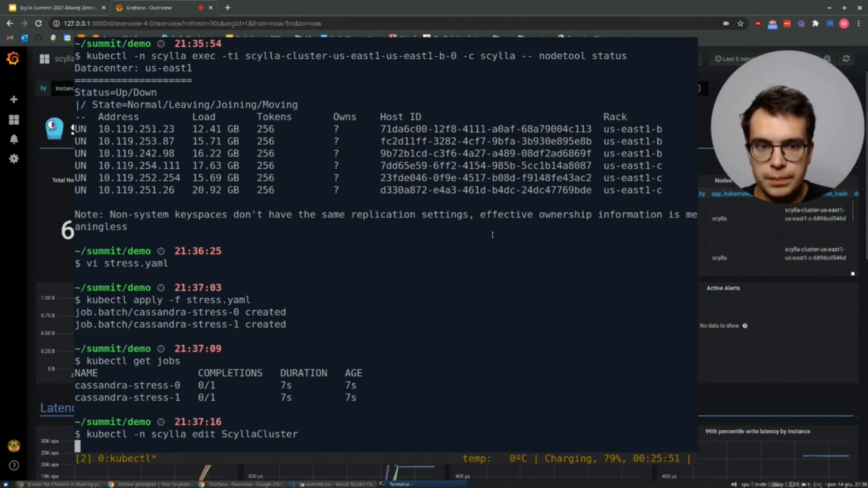
- Bring Grafana back to check six total nodes and ~25K ops per instance
left_click(247, 484)
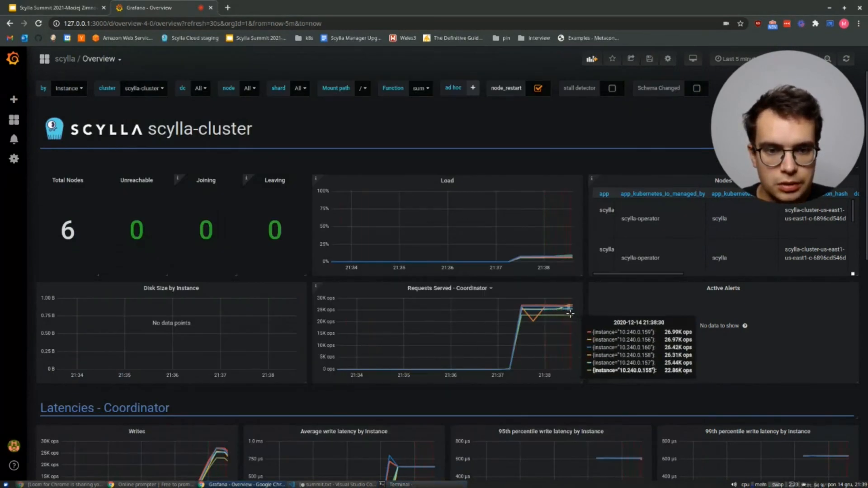
mouse_move(557, 257)
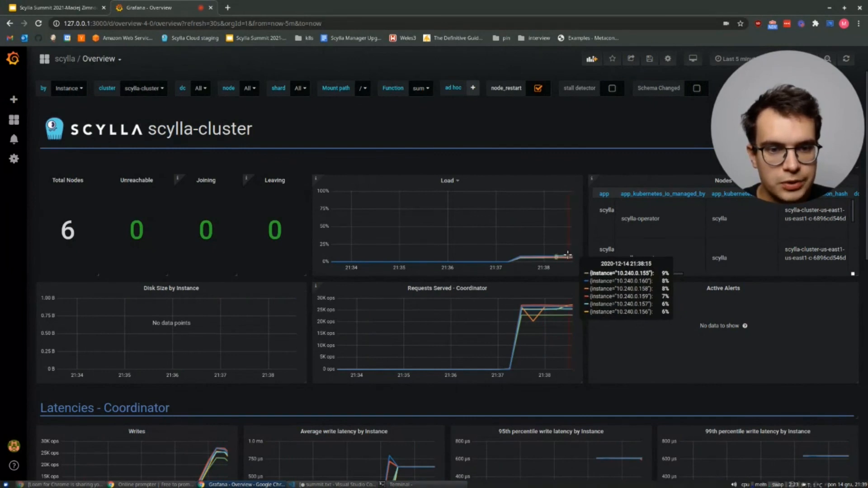
mouse_move(573, 316)
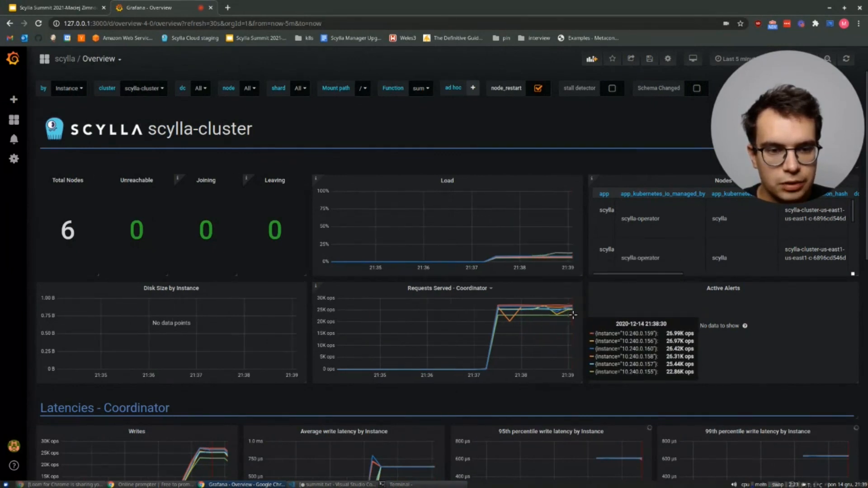